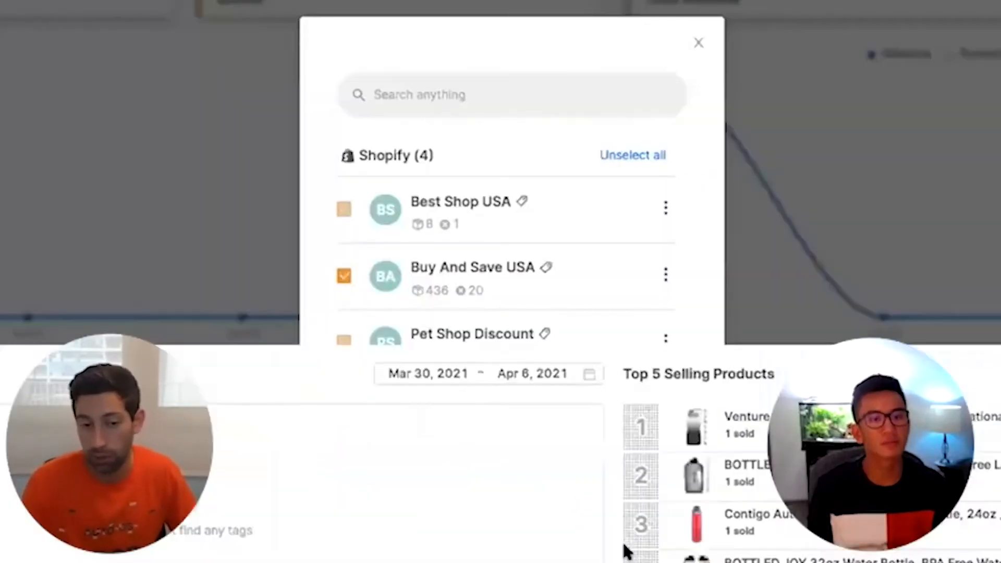
# - Close the store picker and open the Best Shop USA pricing settings
pyautogui.click(699, 42)
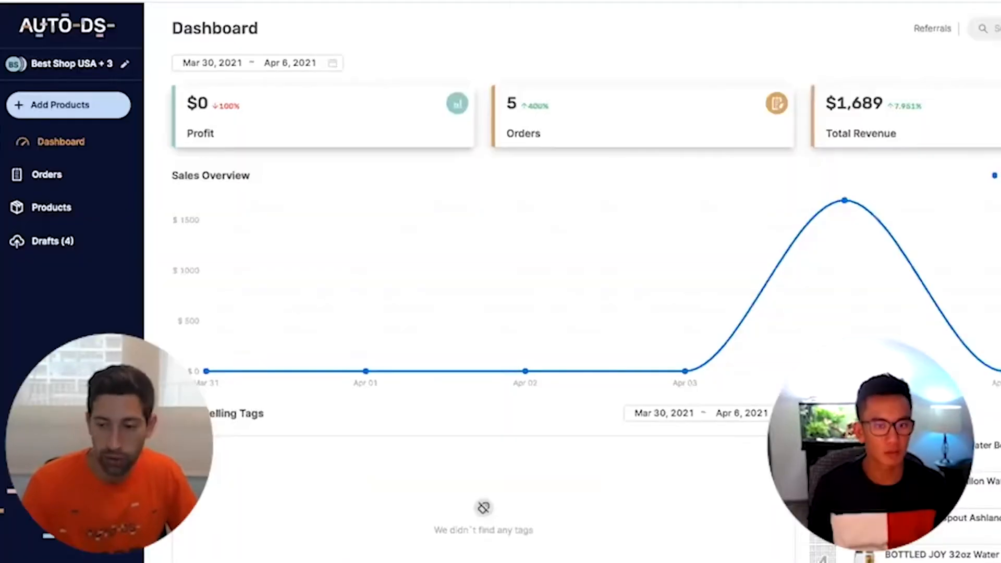
pyautogui.scroll(-3)
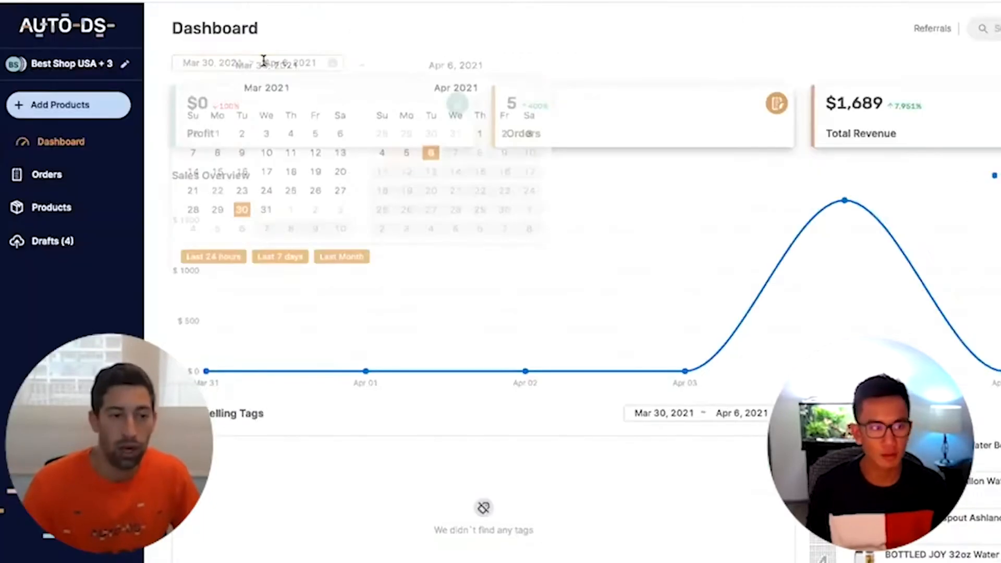
pyautogui.click(242, 210)
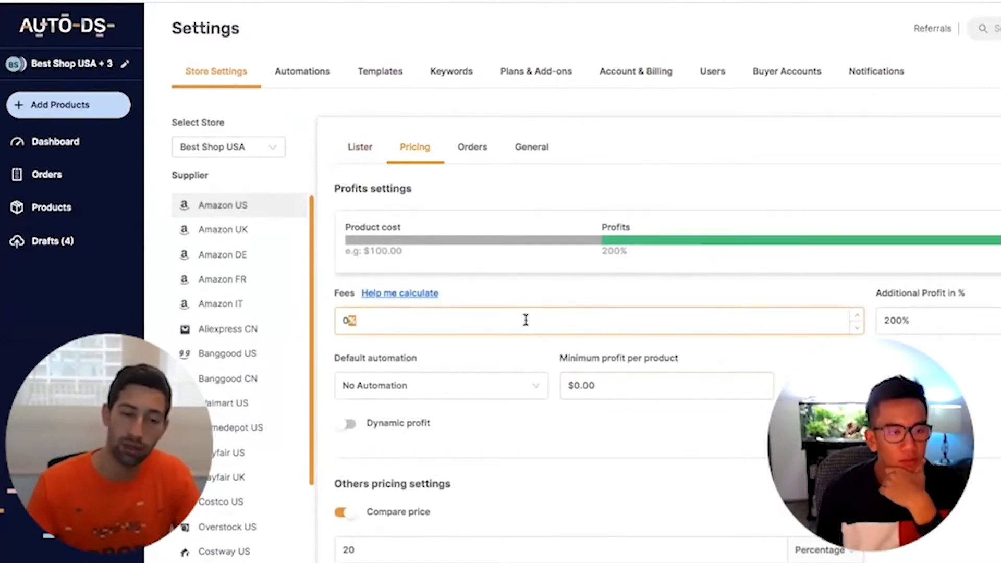
pyautogui.moveTo(420, 290)
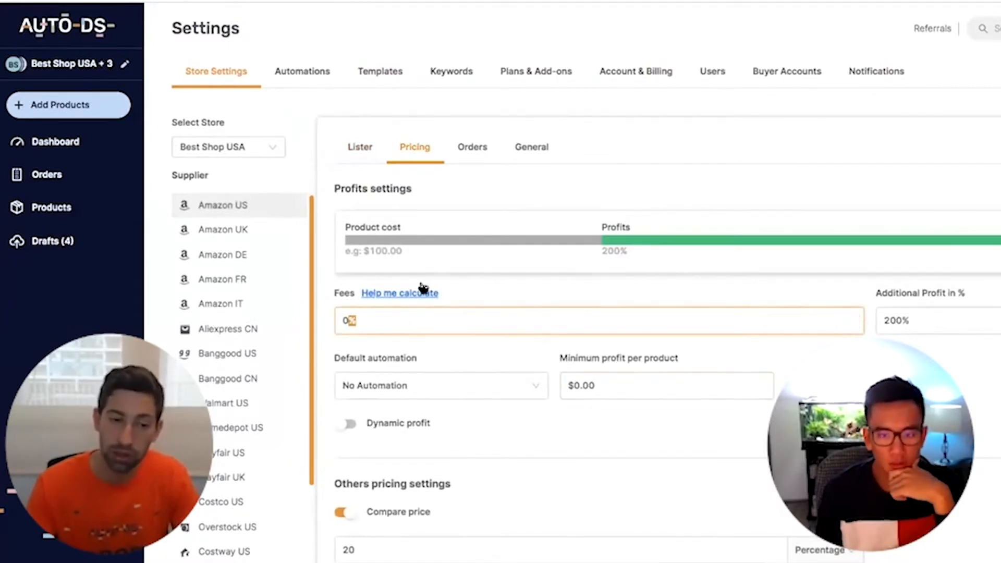
pyautogui.click(400, 293)
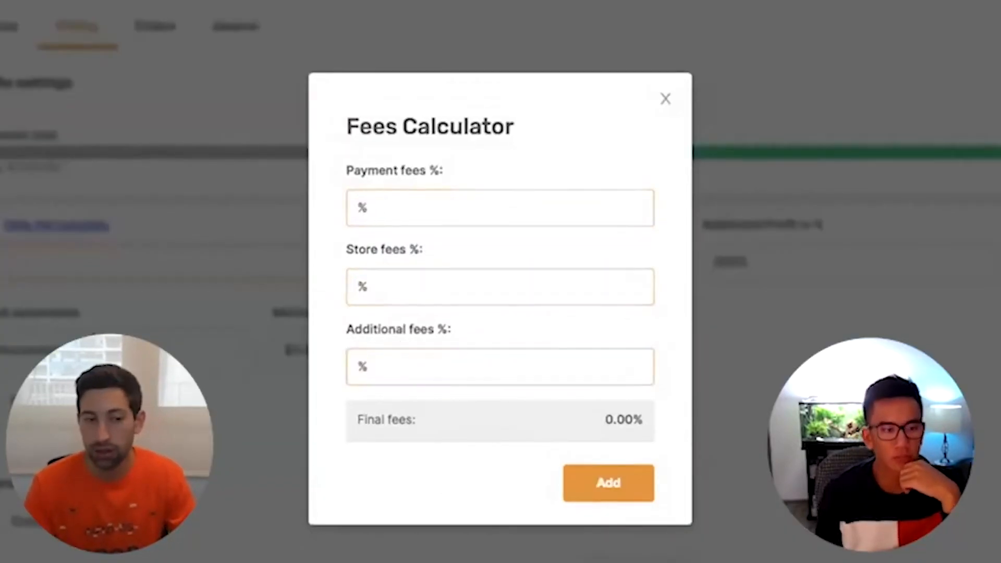
pyautogui.click(665, 98)
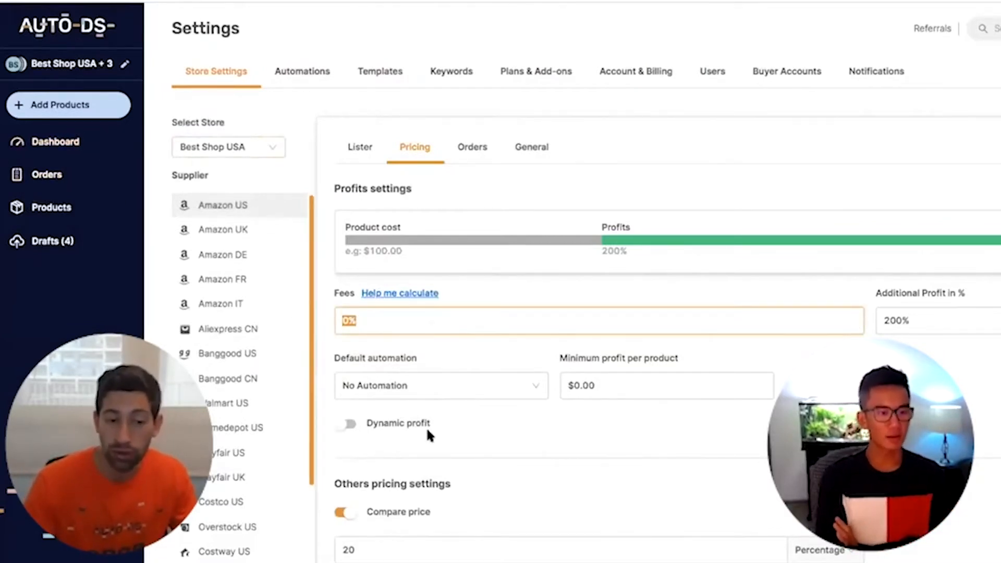
pyautogui.click(345, 424)
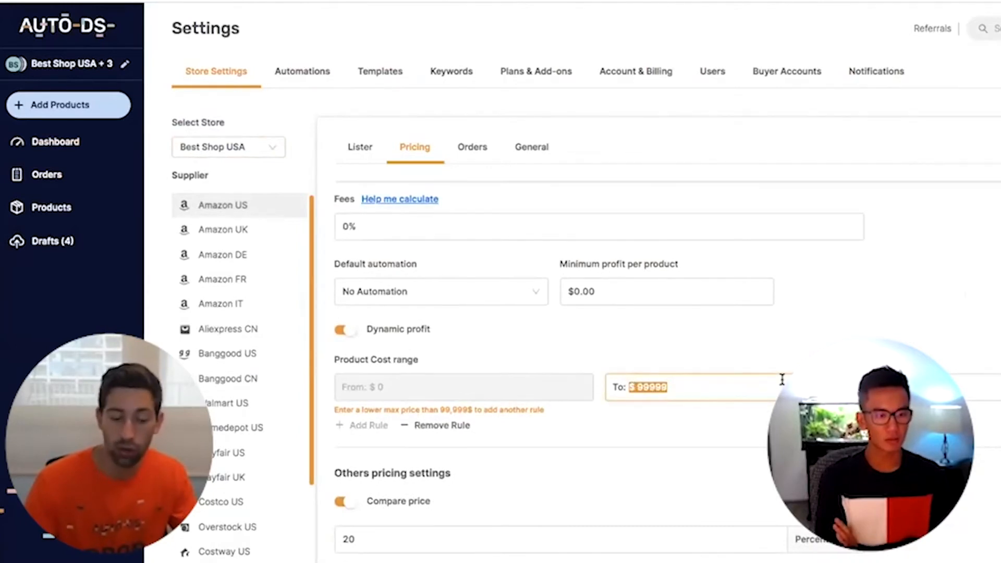
# - Enter a product cost range value of 10, add another profit rule, and enter 50%
pyautogui.write('1')
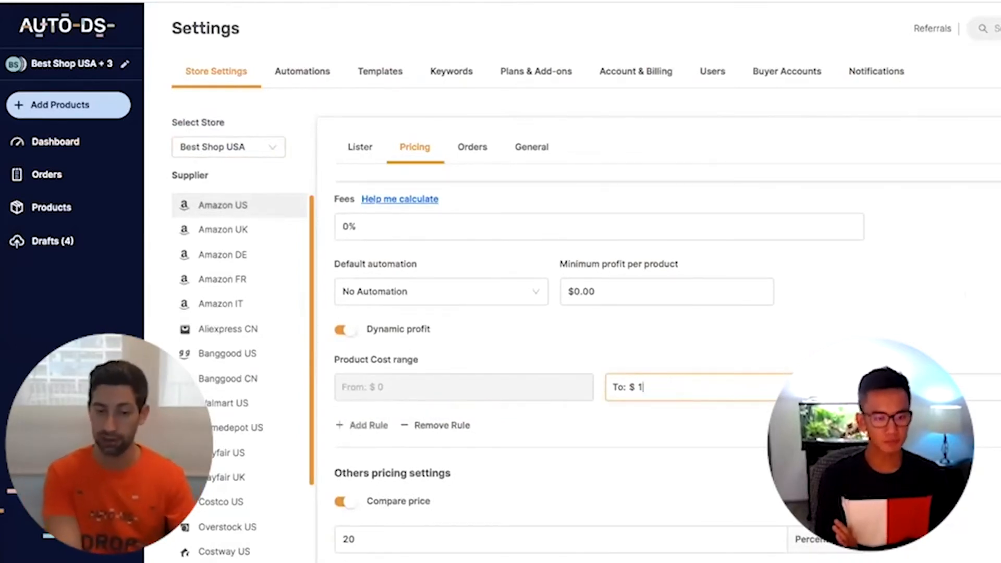
pyautogui.write('0')
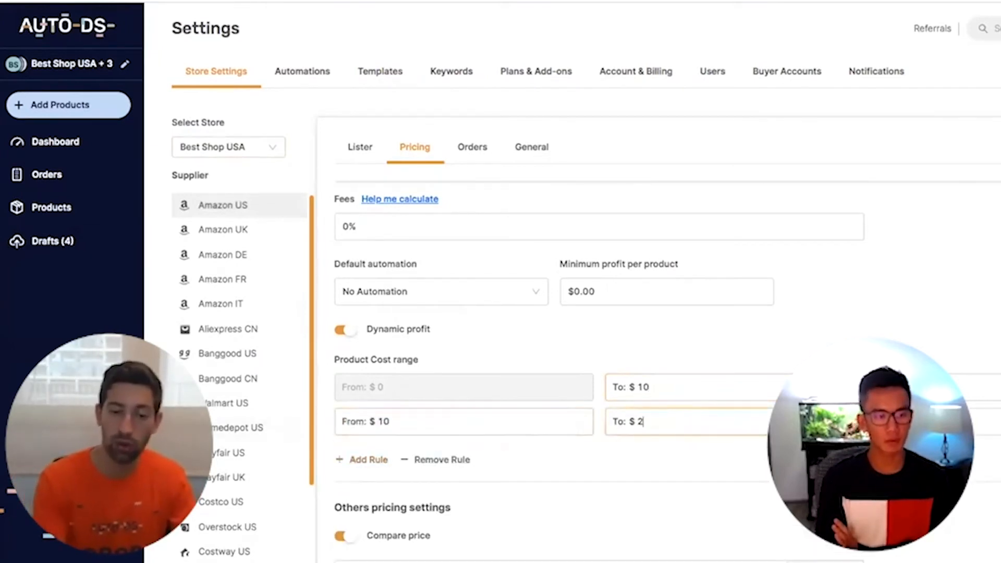
pyautogui.click(362, 459)
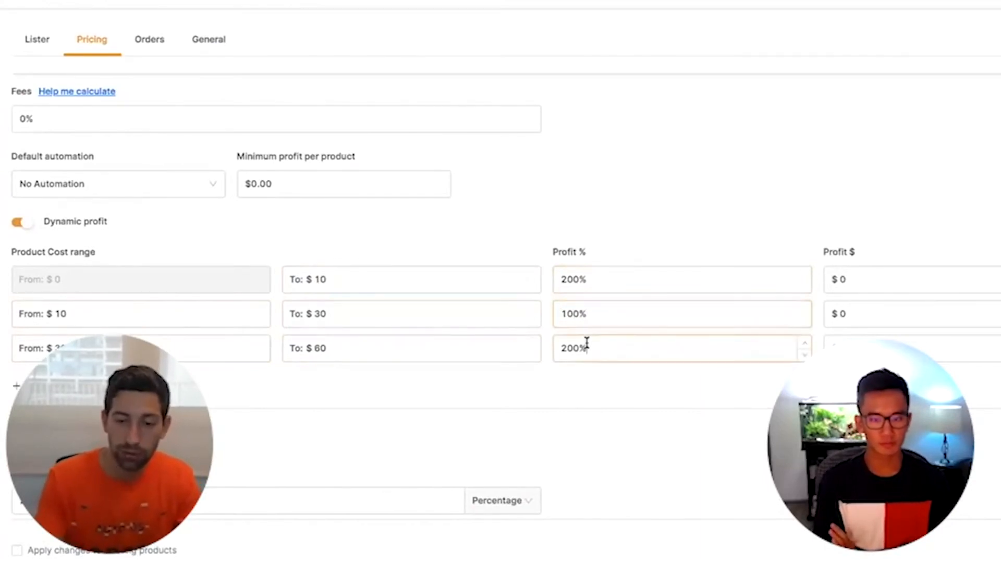
pyautogui.write('50%')
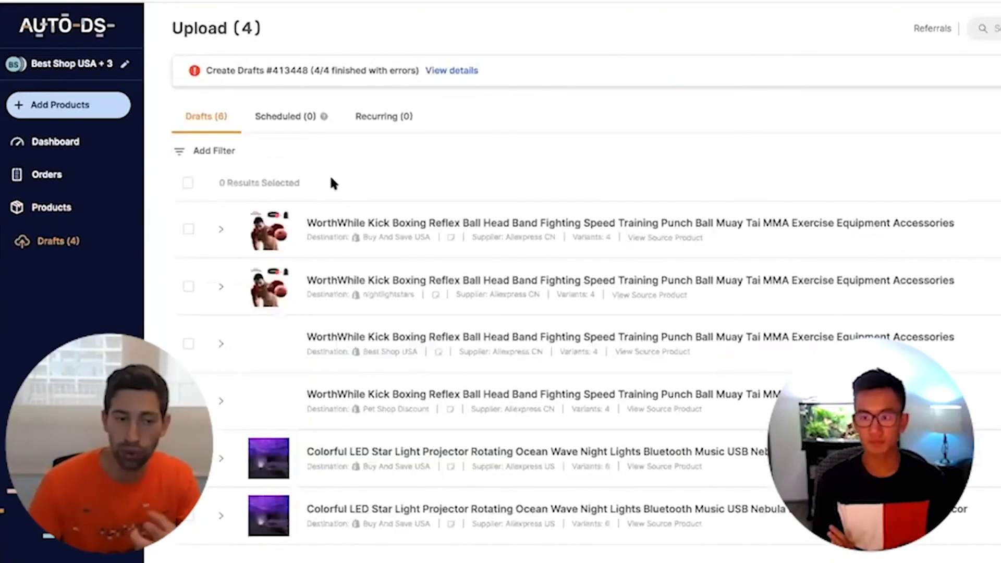
pyautogui.moveTo(187, 184)
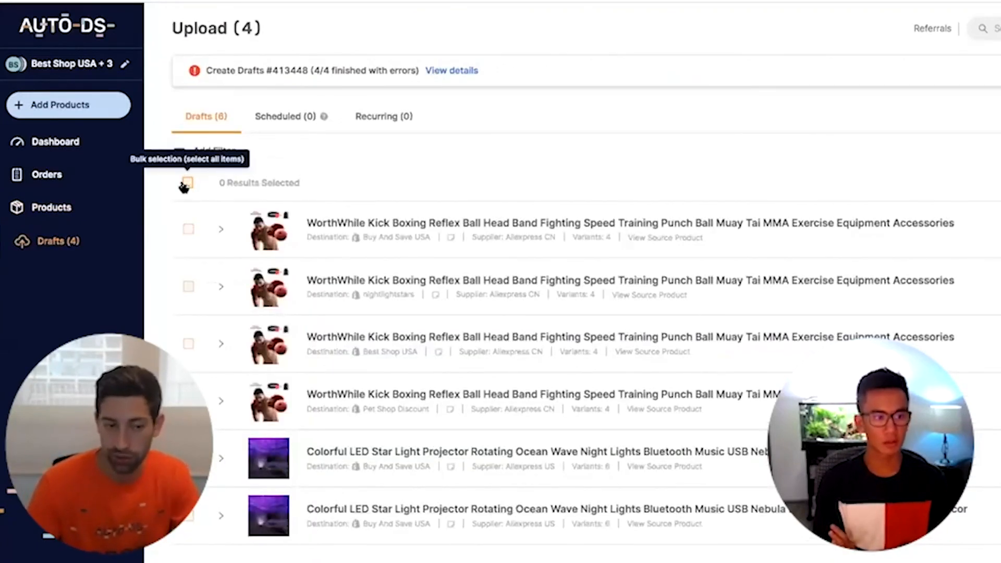